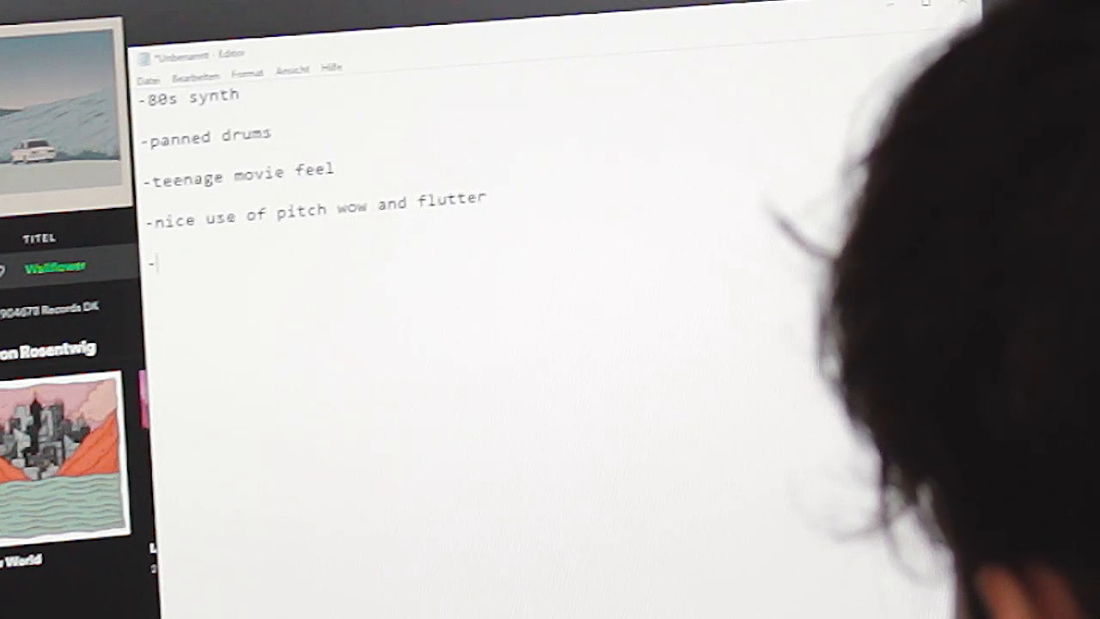
# Add a 'melody' line to the reference-song notes in Notepad.
pyautogui.write('melody')
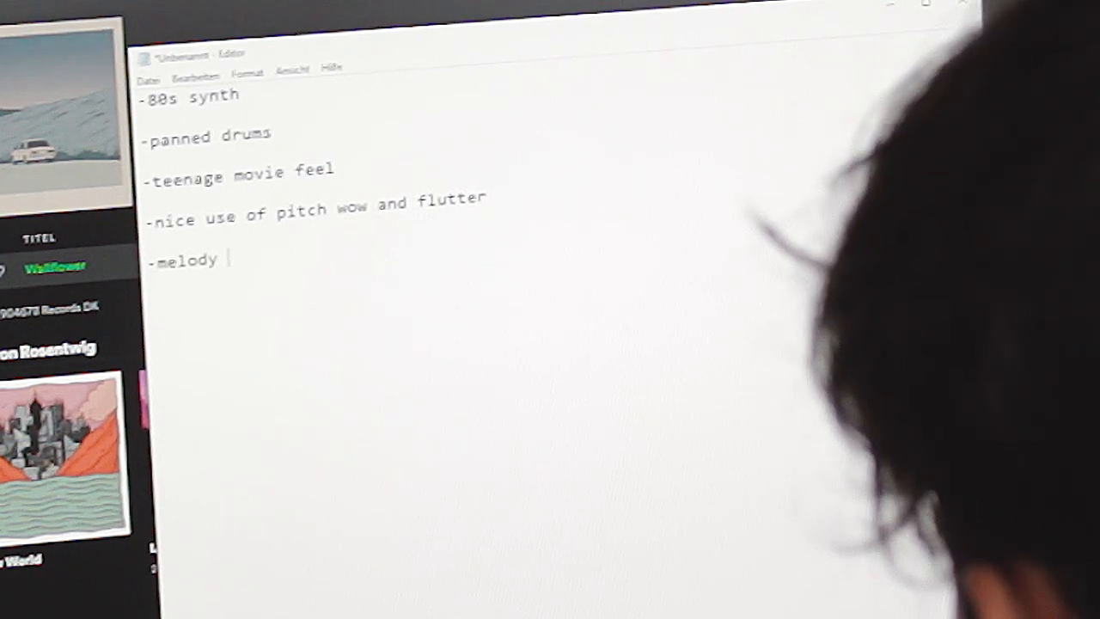
pyautogui.write('wi')
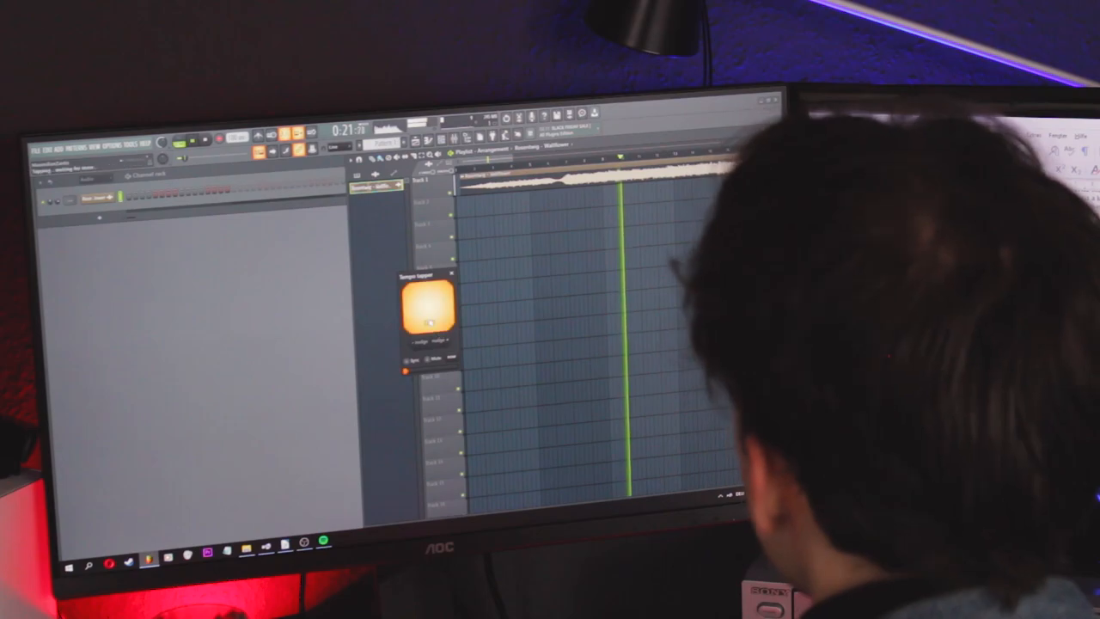
# Place a labeled instrument clip in the Playlist under the reference audio track.
pyautogui.click(430, 308)
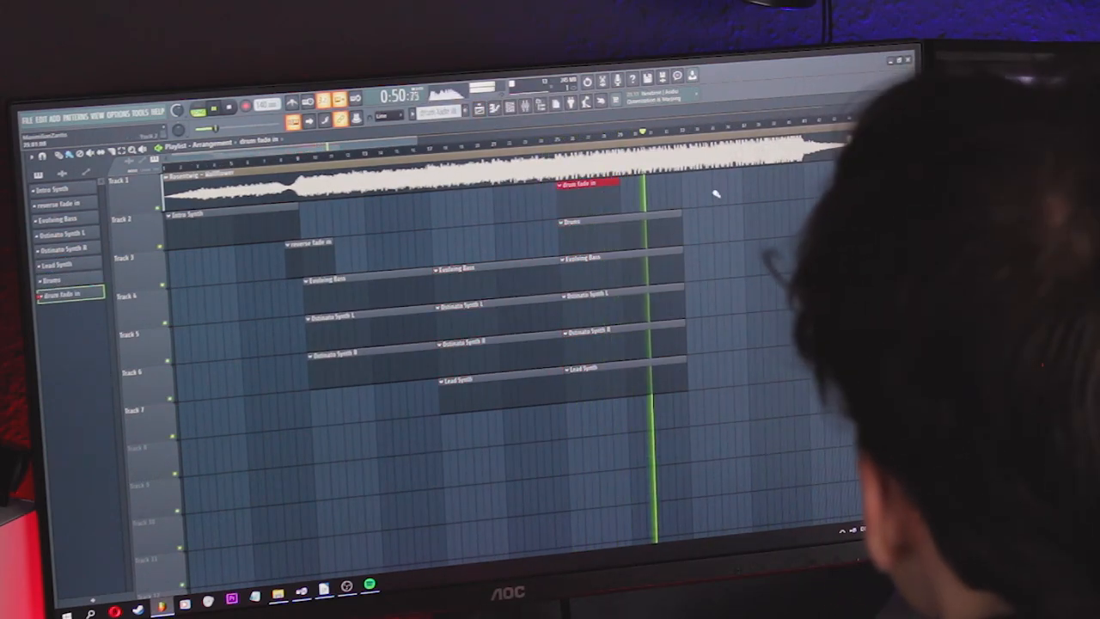
pyautogui.rightClick(615, 364)
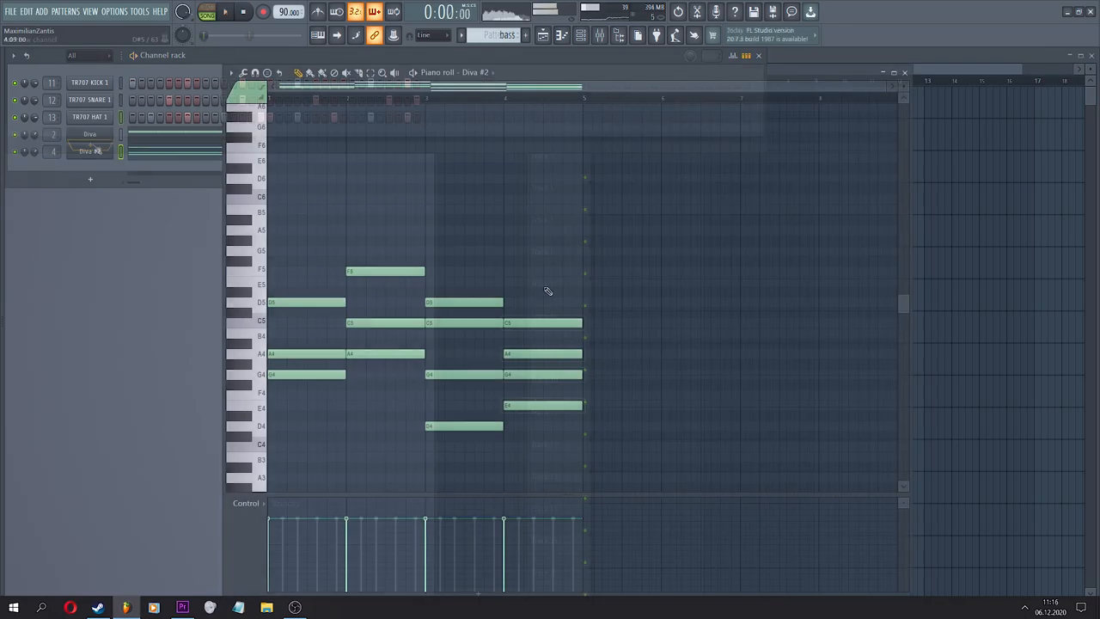
# Show the Mixer with its bass and drum insert groups.
pyautogui.click(597, 35)
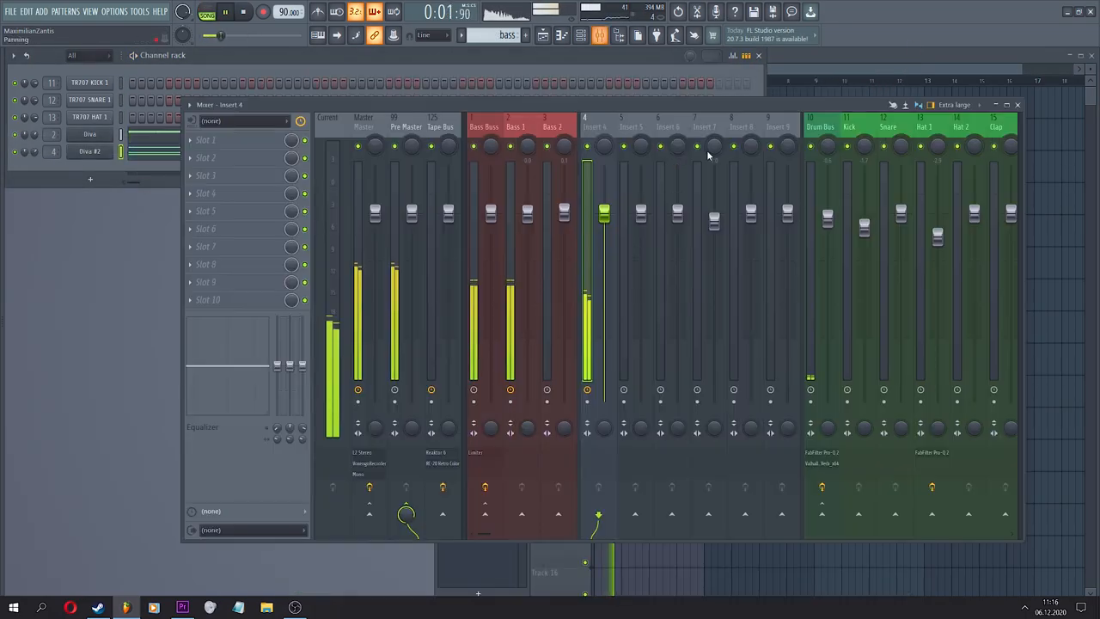